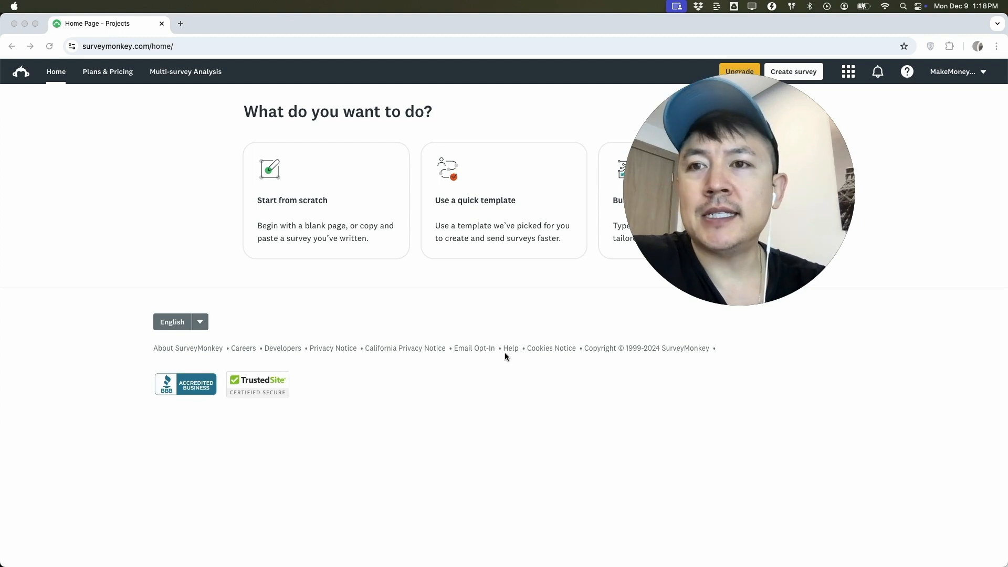
mouse_move(118, 111)
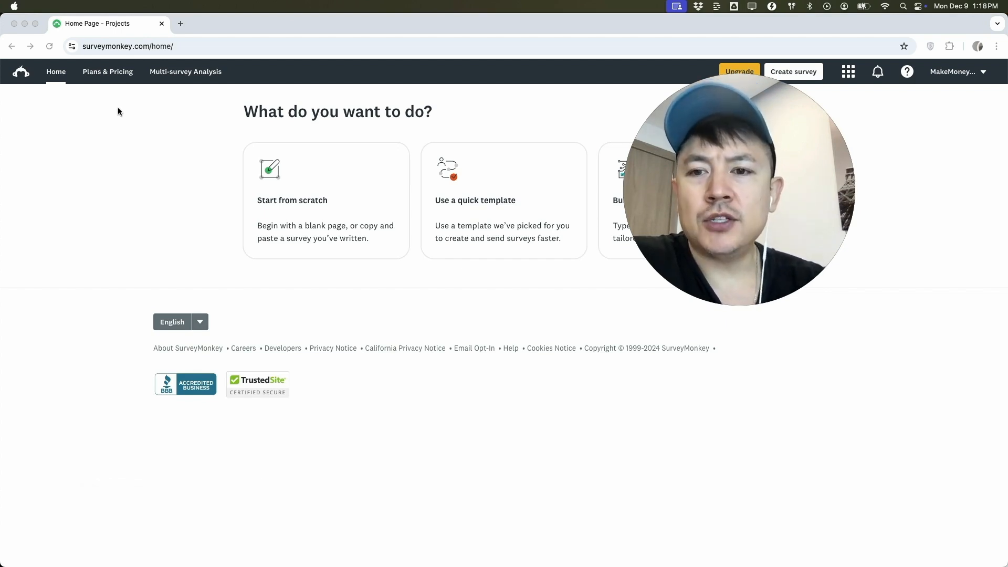
mouse_move(162, 86)
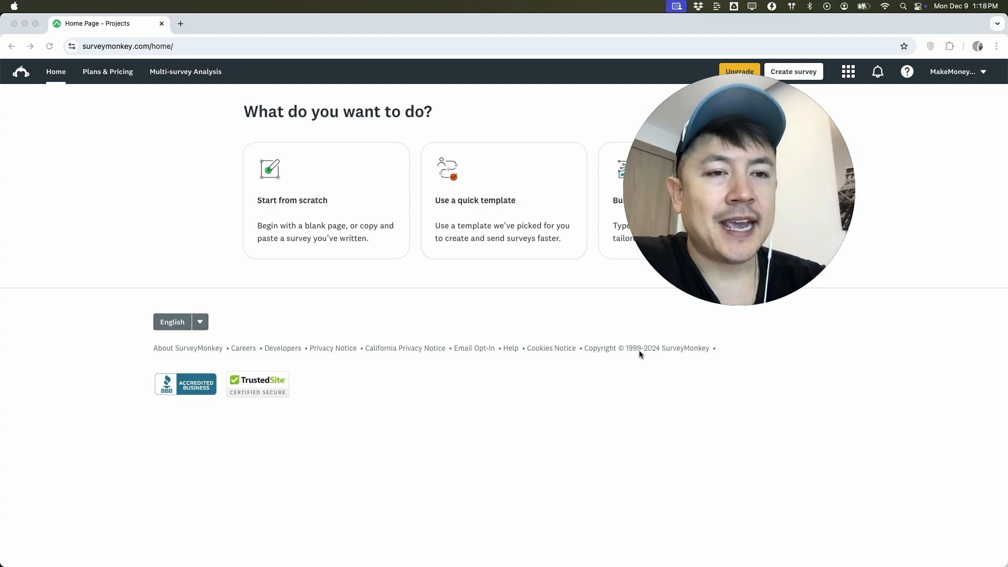
mouse_move(917, 338)
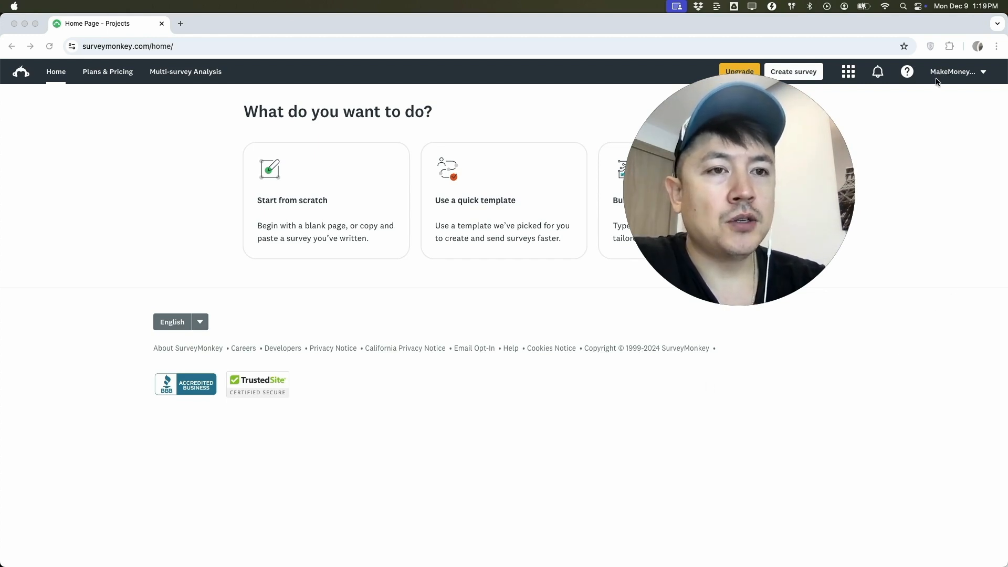
Open the Contacts page from the account name dropdown in the header
click(957, 71)
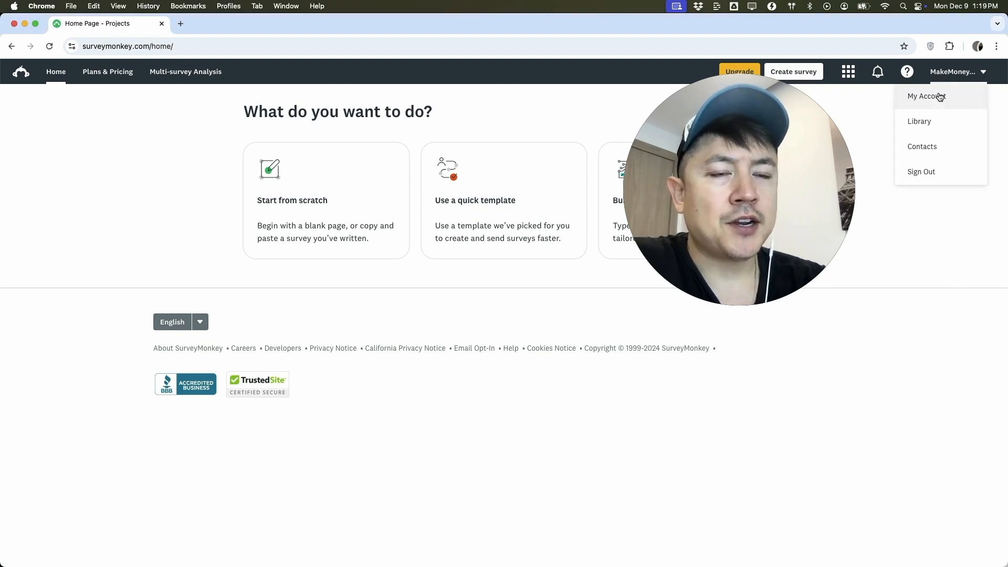
mouse_move(921, 147)
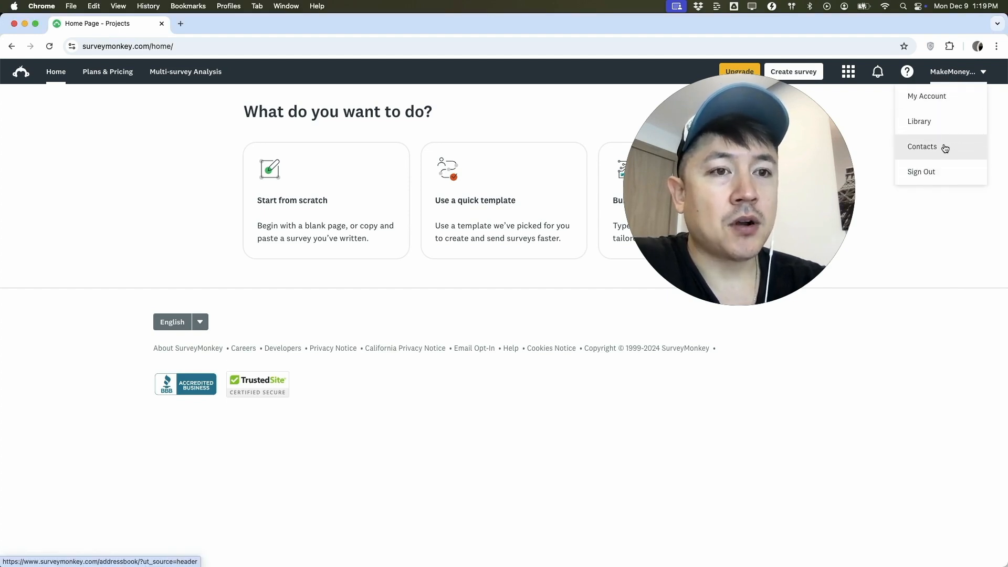
click(922, 147)
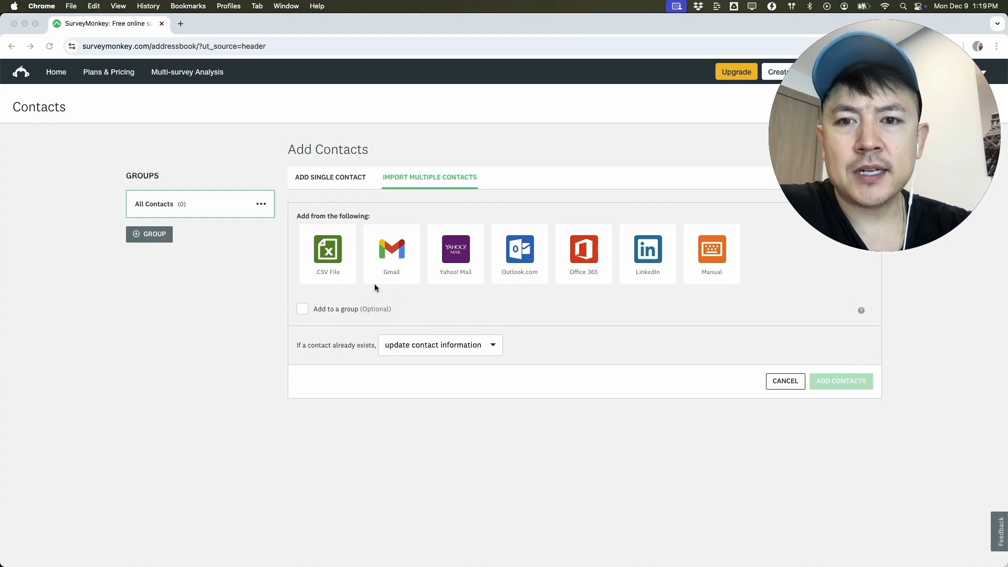
mouse_move(699, 277)
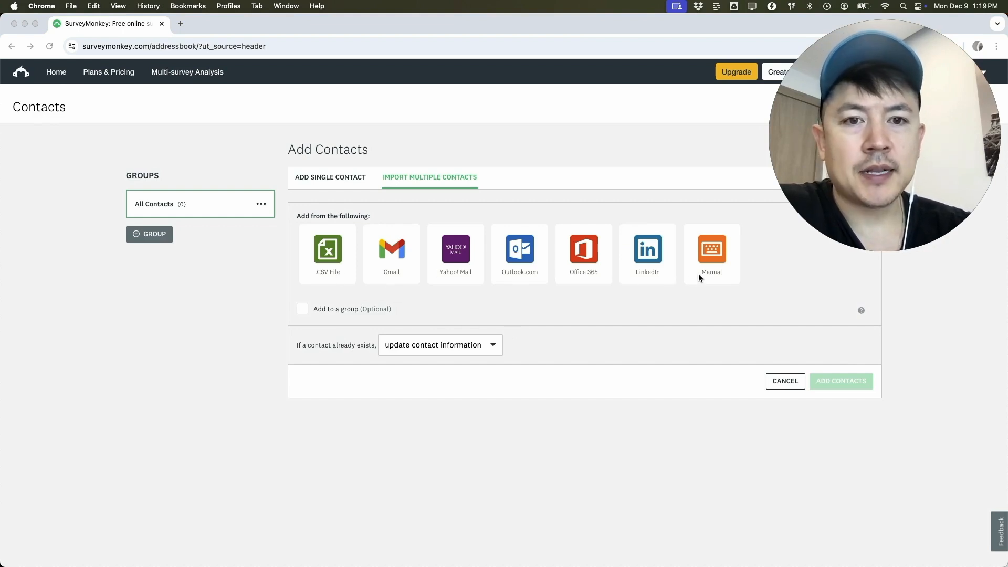
mouse_move(621, 224)
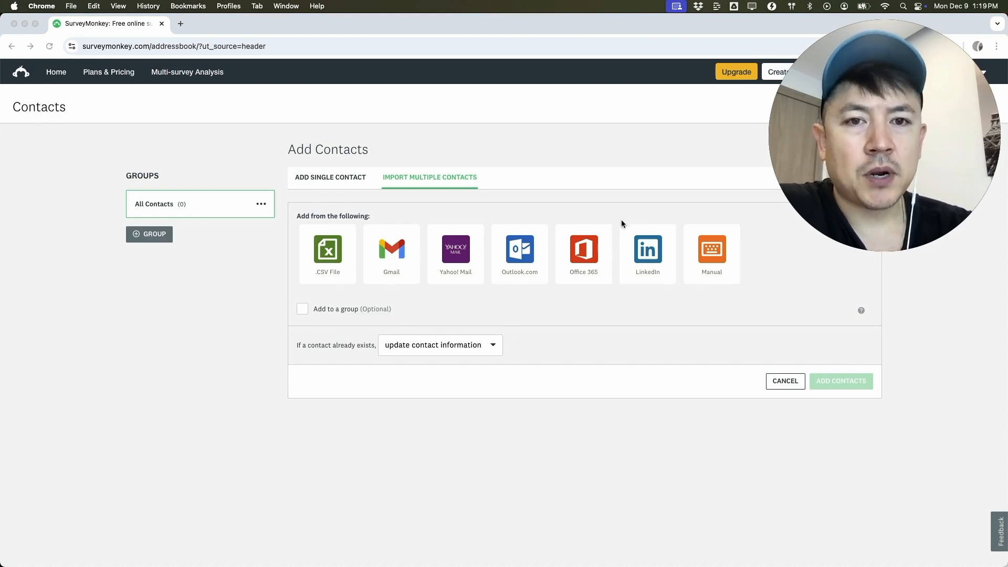
mouse_move(340, 227)
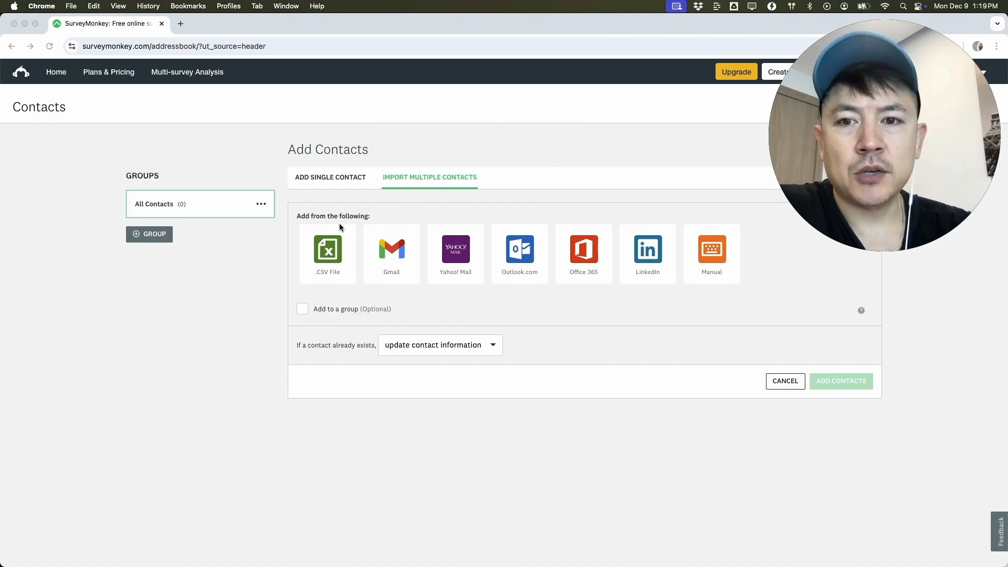
Choose the .CSV File option under Import Multiple Contacts
click(326, 251)
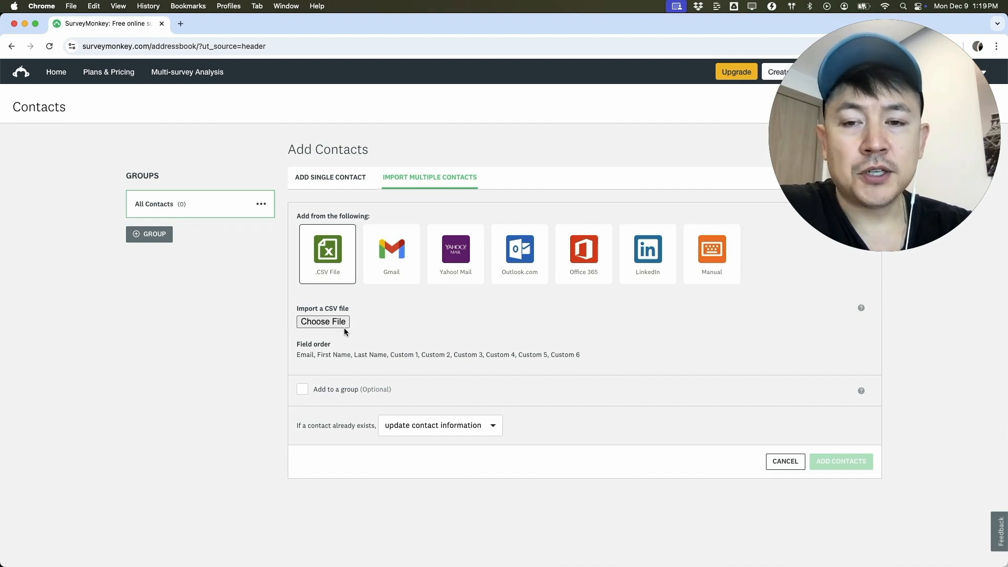
mouse_move(282, 308)
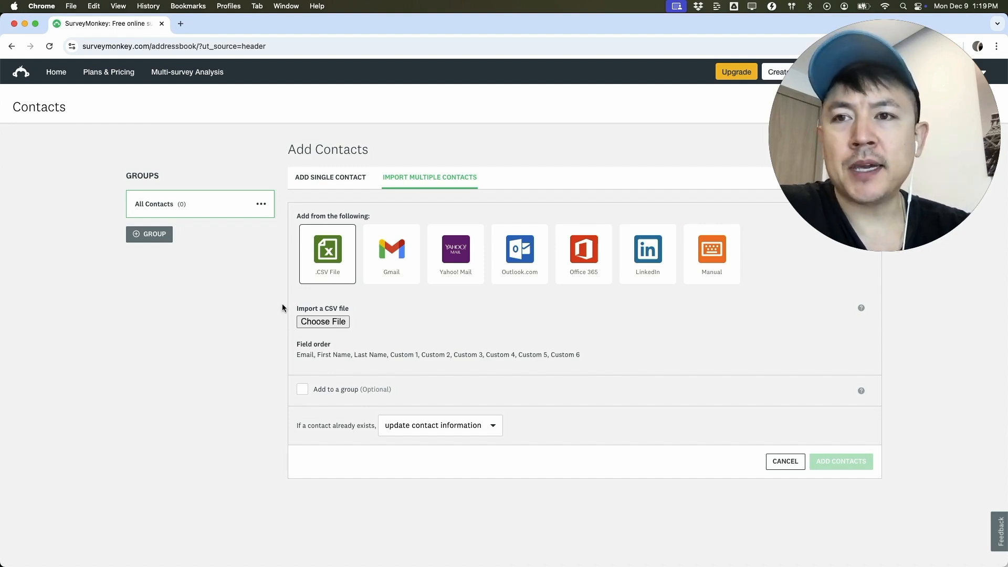
mouse_move(220, 247)
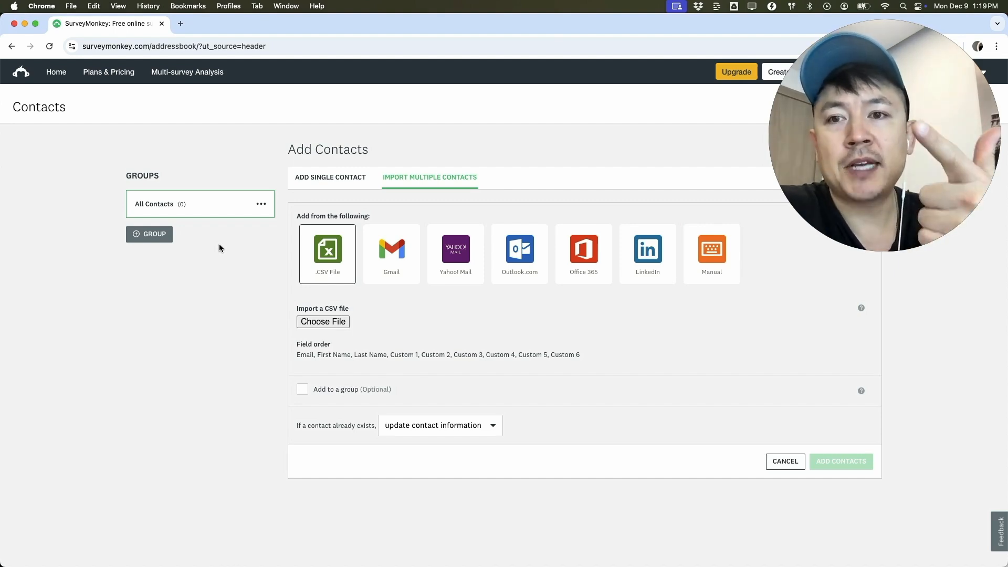
Create Mexican Restaurant and Chinese Restaurant groups, leaving only Chinese Restaurant ticked for import
click(149, 233)
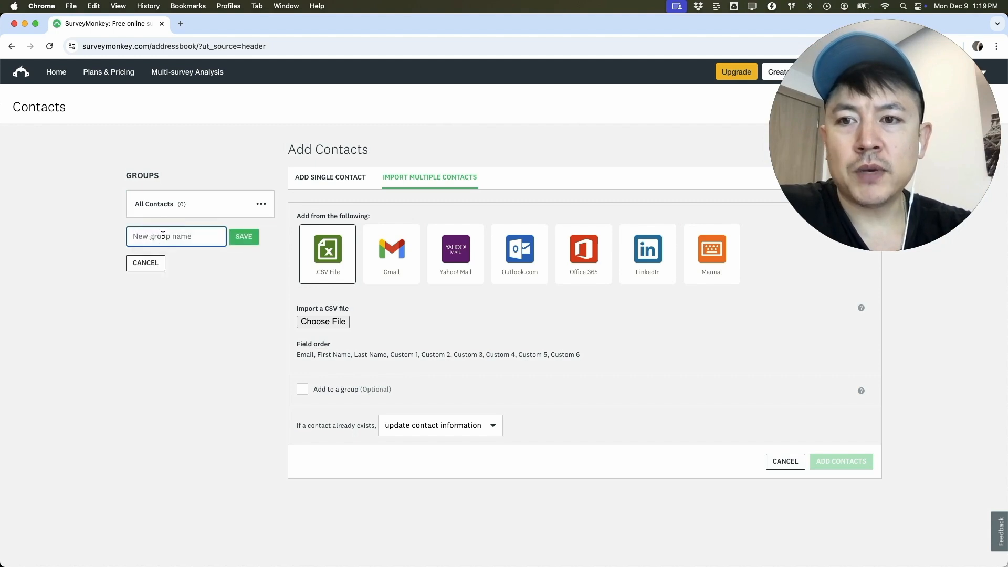
text(Mexican Restaurant)
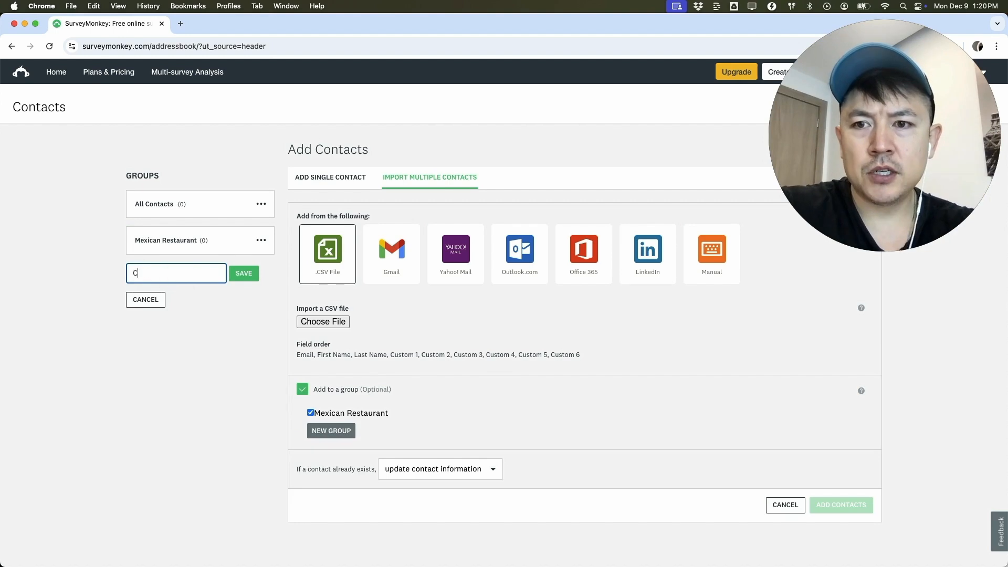
click(243, 272)
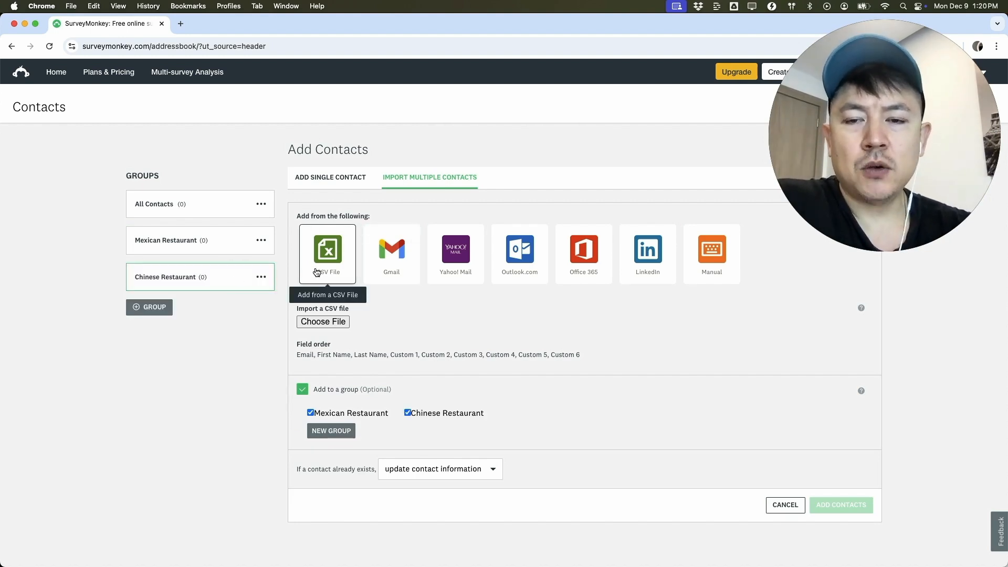
mouse_move(326, 289)
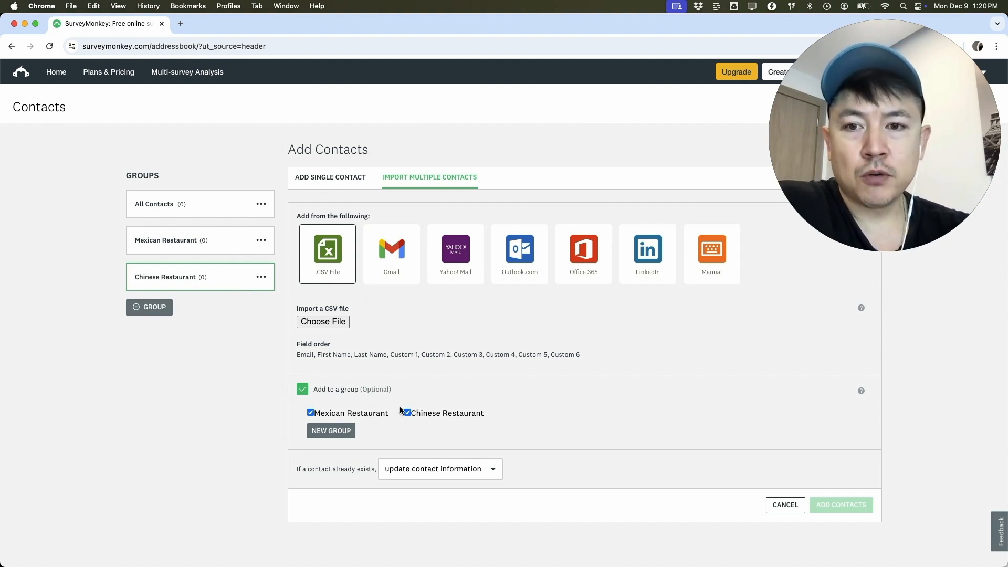
click(310, 413)
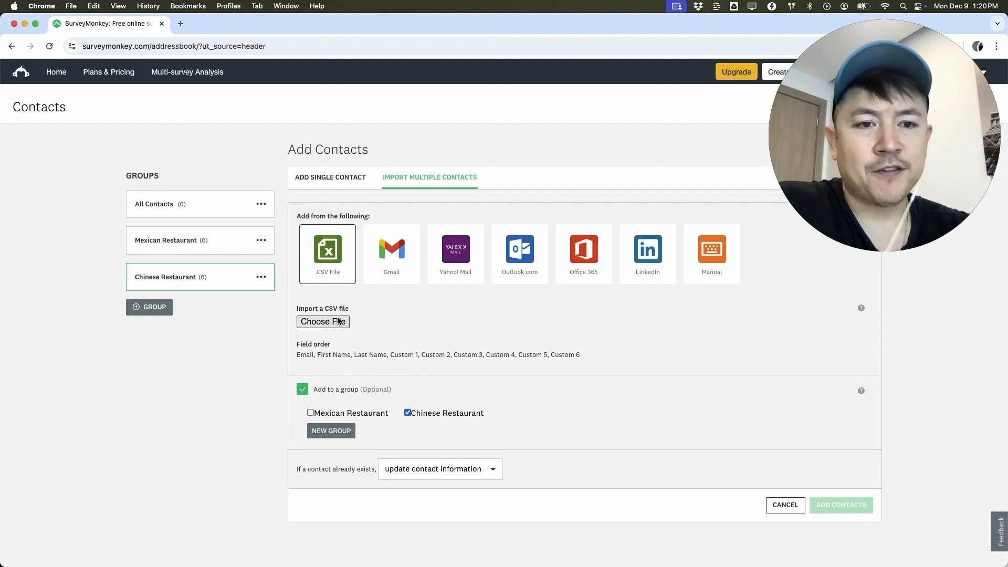
Attach Constant List With Name.csv and set existing contacts to ignore import information
click(323, 321)
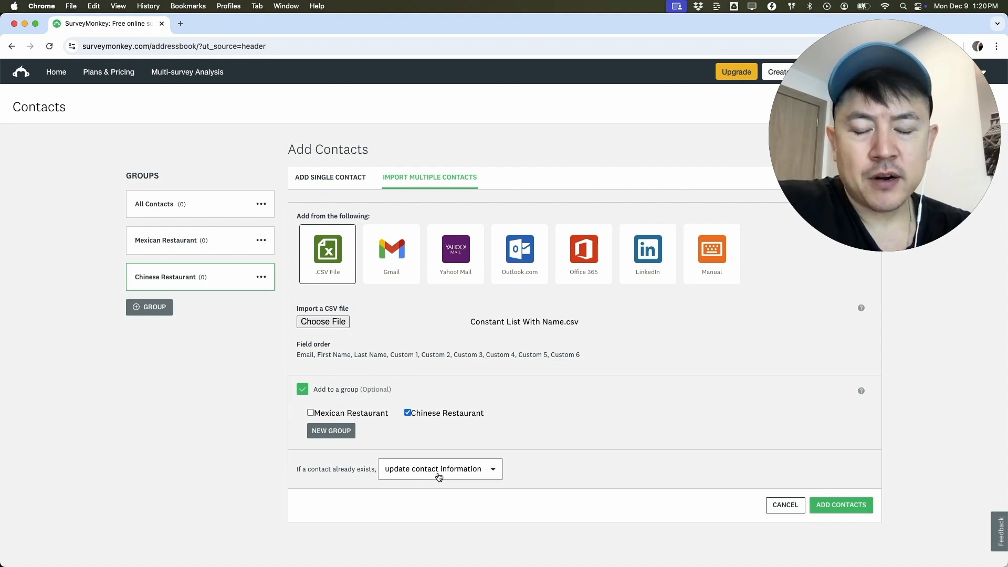
click(440, 469)
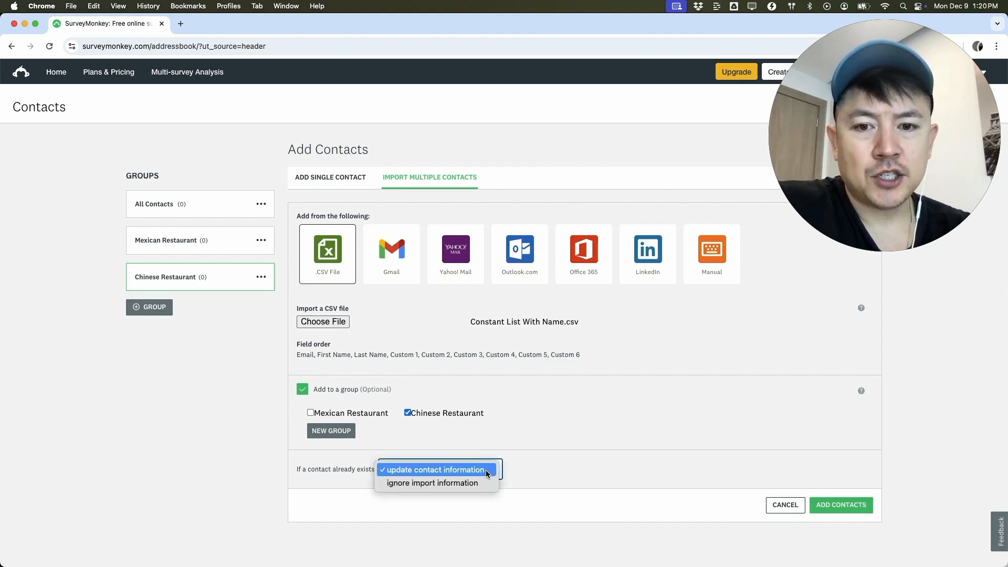
click(432, 469)
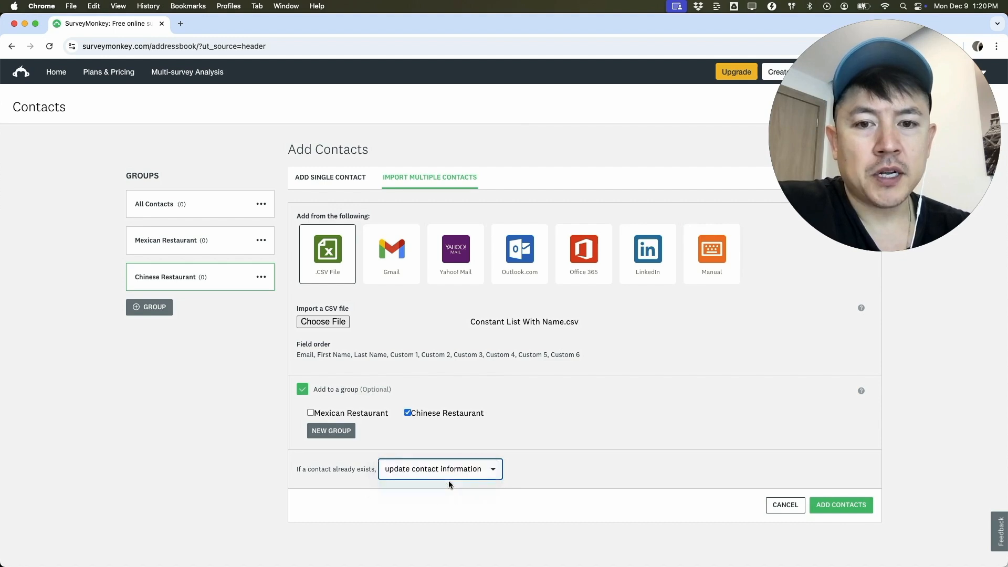
click(440, 469)
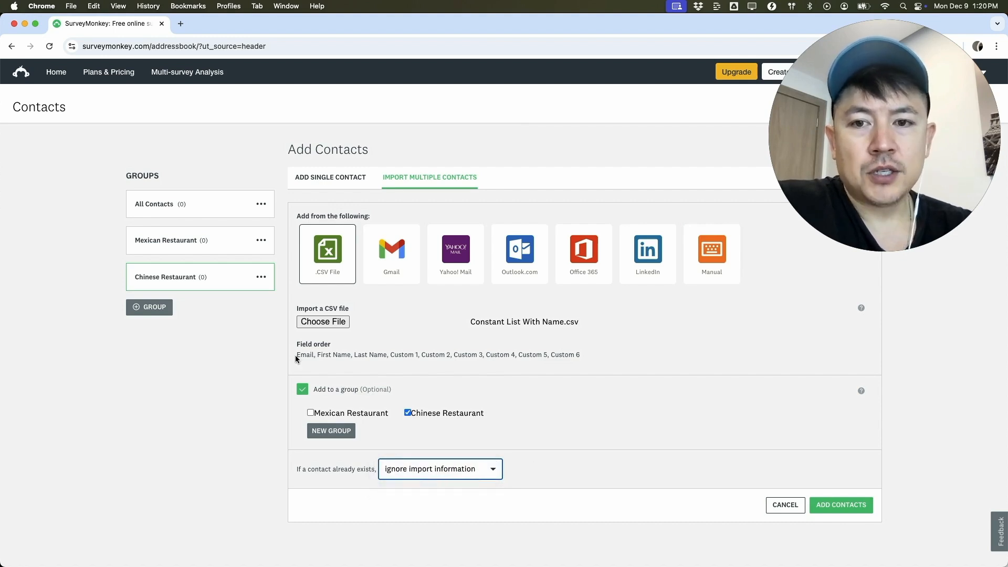
triple_click(437, 355)
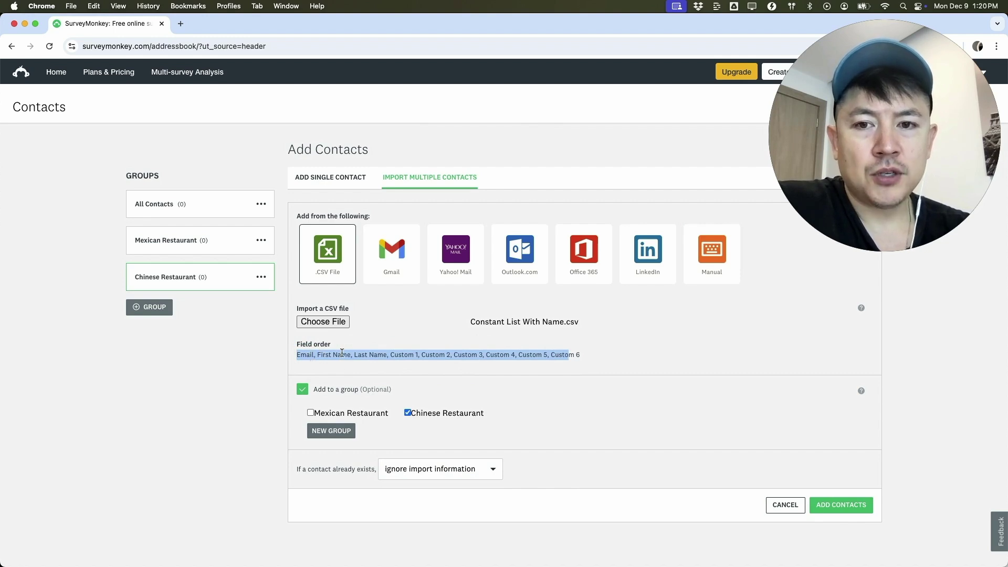
mouse_move(532, 373)
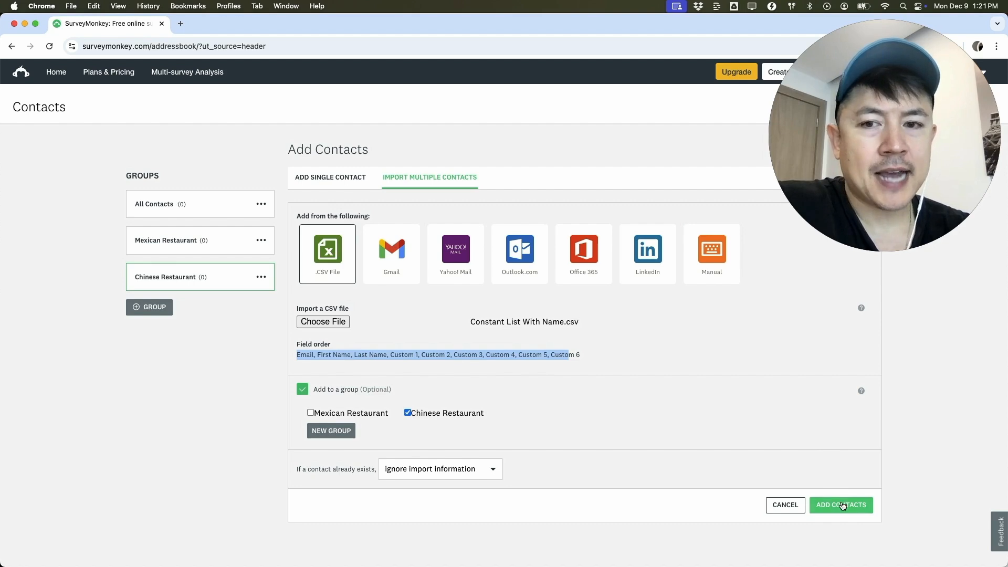
Submit Add Contacts to import the CSV into the Chinese Restaurant group
click(840, 505)
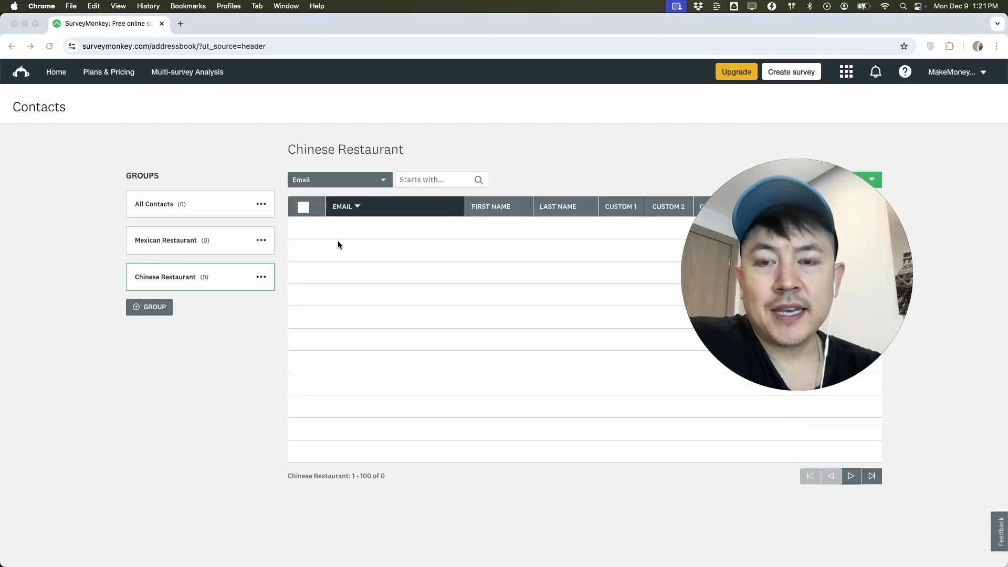
mouse_move(390, 228)
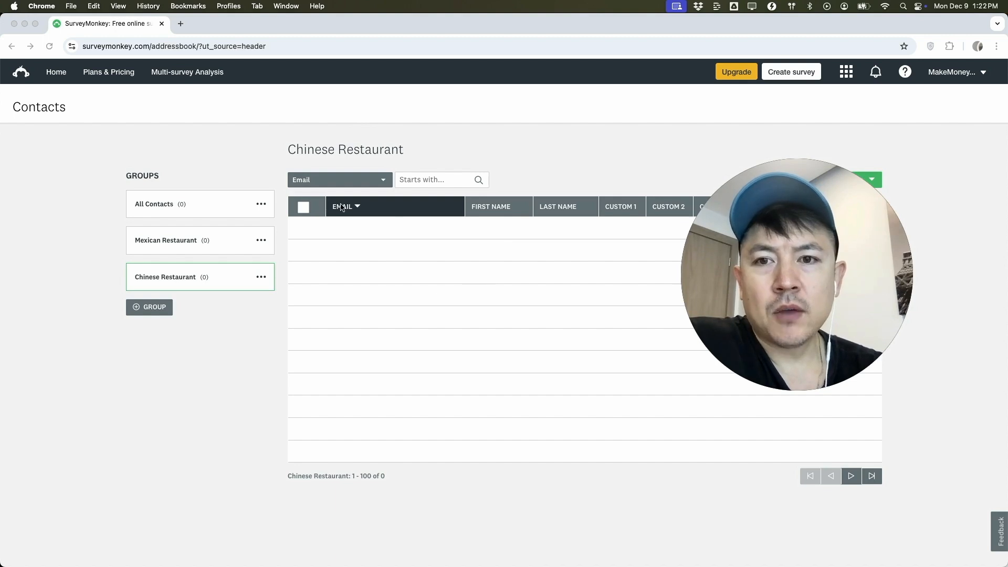
mouse_move(149, 257)
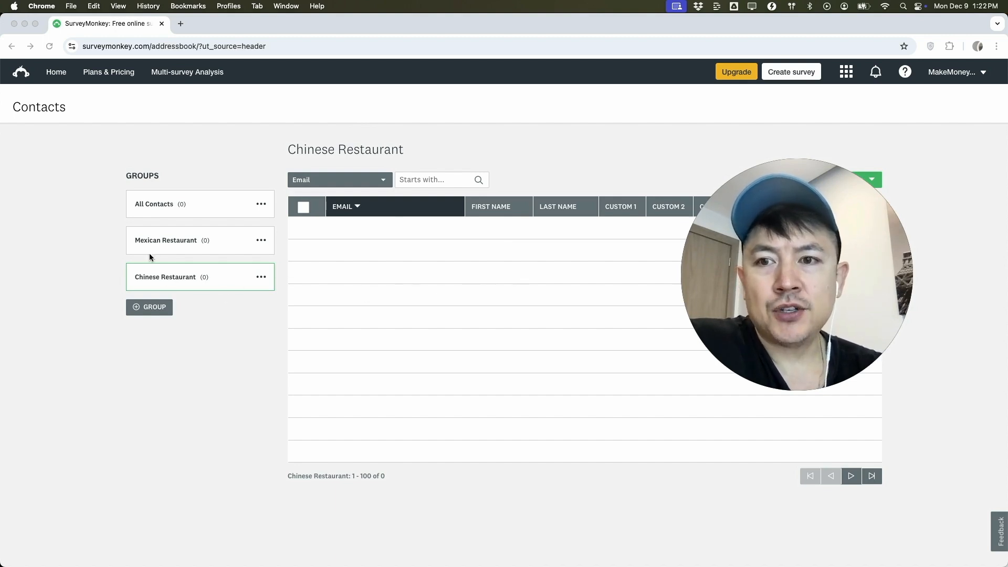
mouse_move(239, 249)
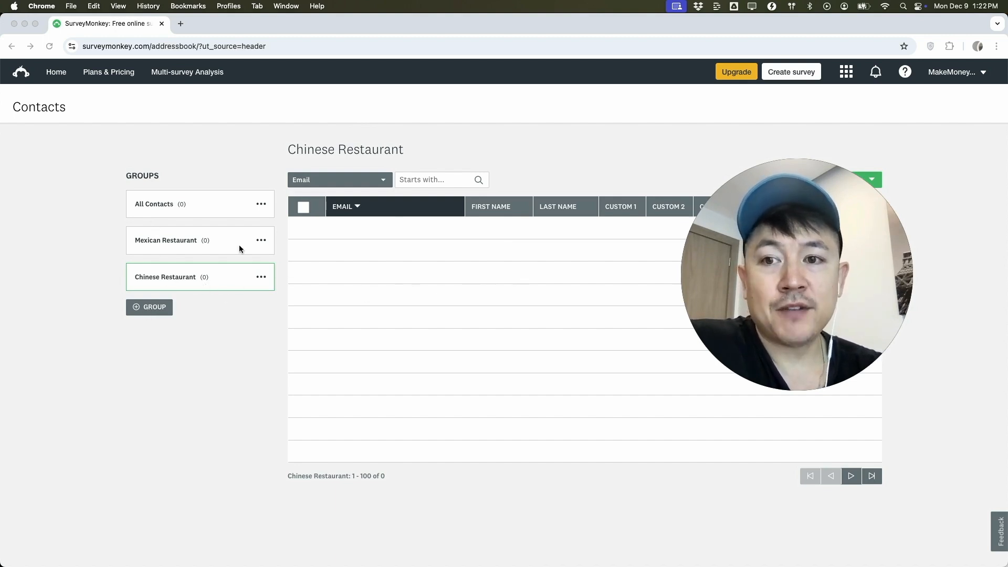
mouse_move(215, 211)
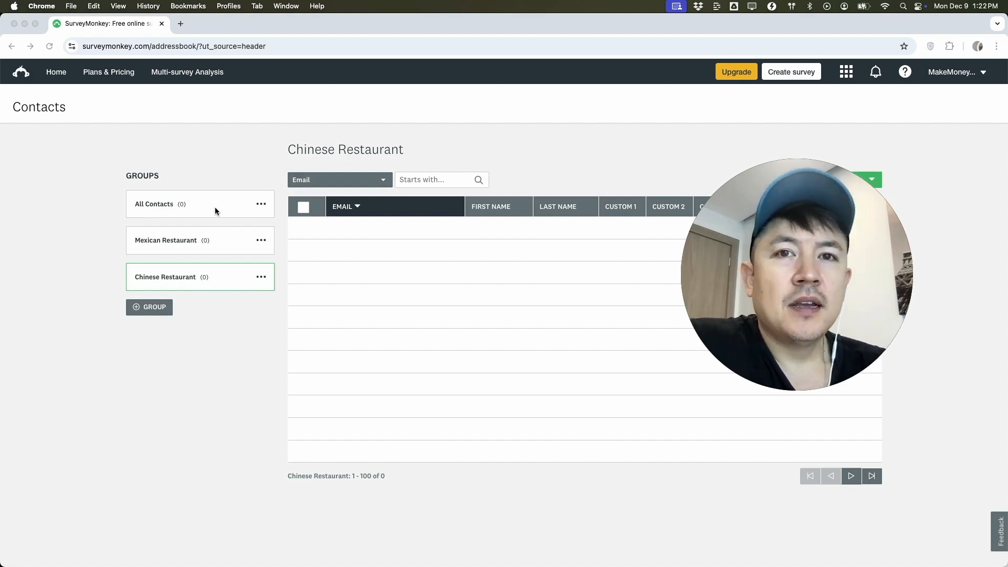